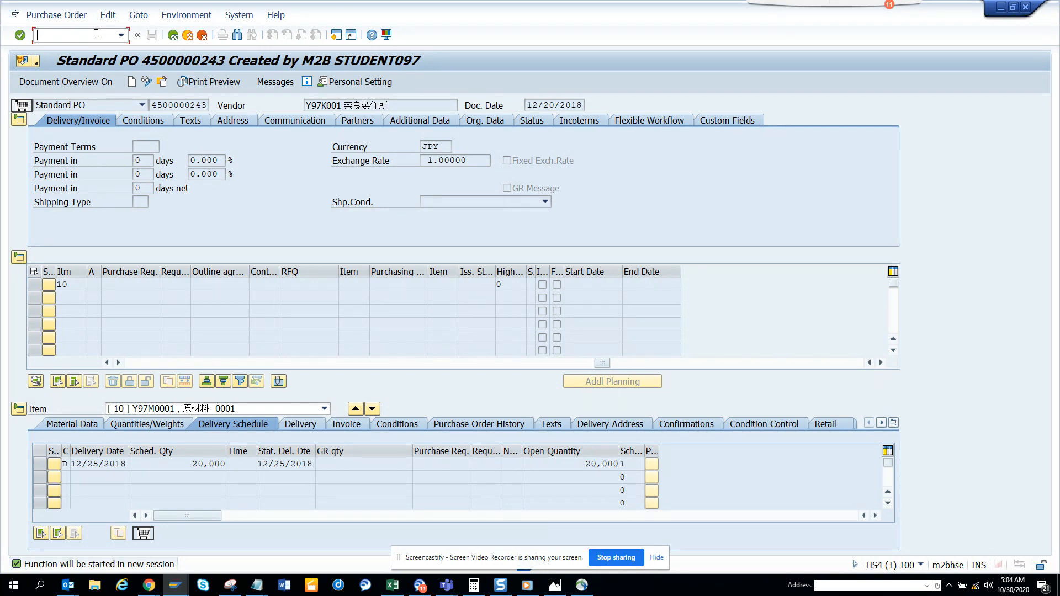
type("/n")
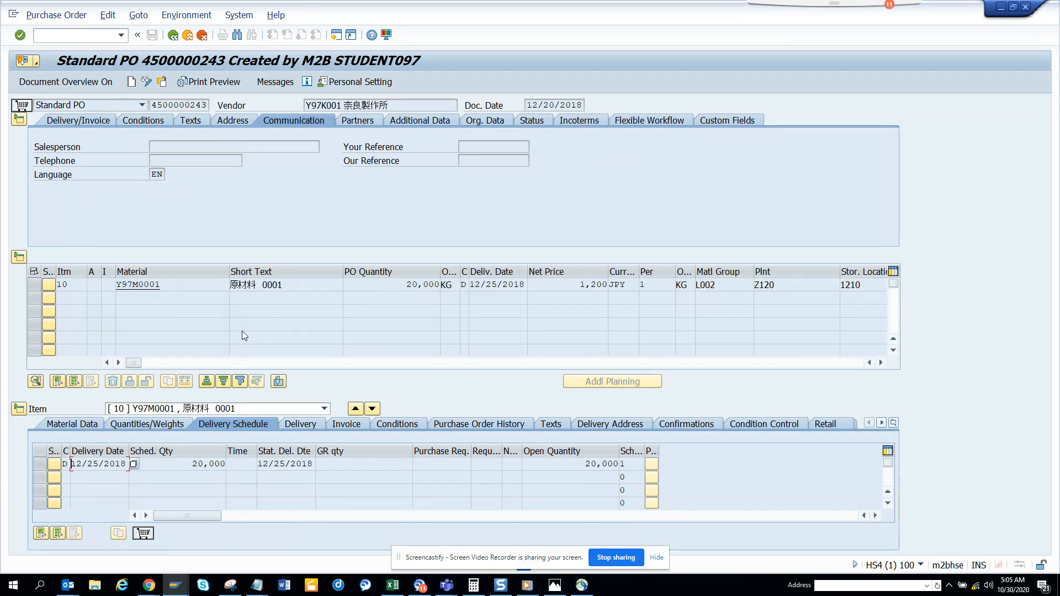
mouse_move(517, 439)
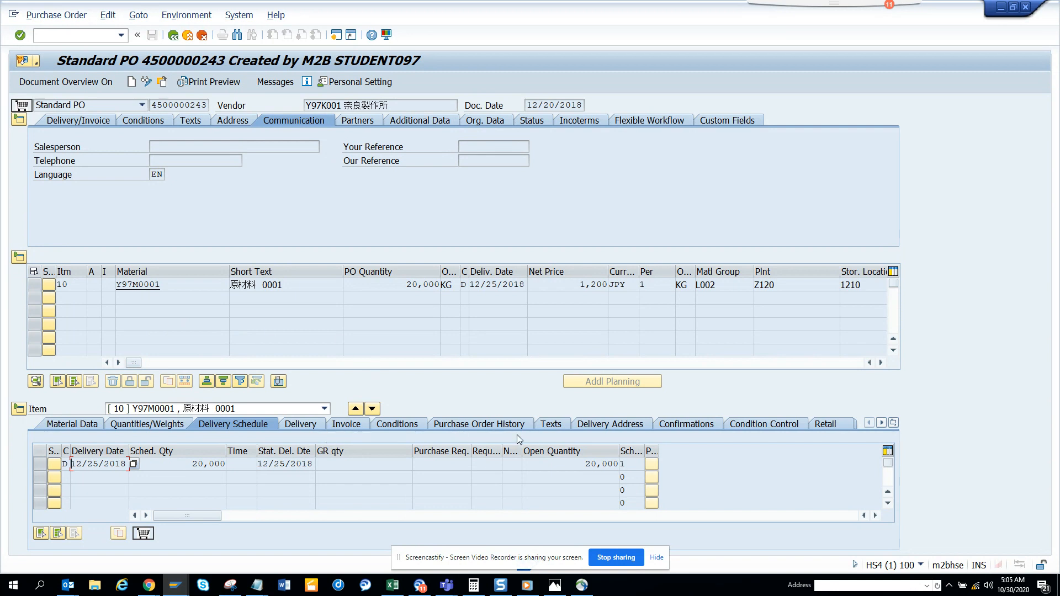
mouse_move(359, 392)
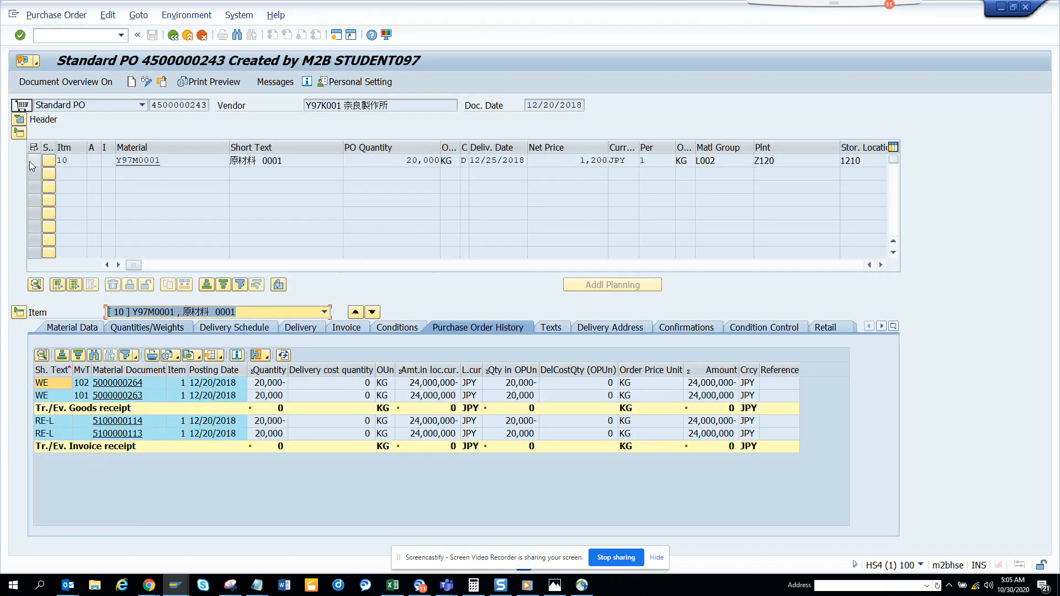
- Show the extended document flow of item 10, expanded to its two goods receipts and two invoices
left_click(35, 160)
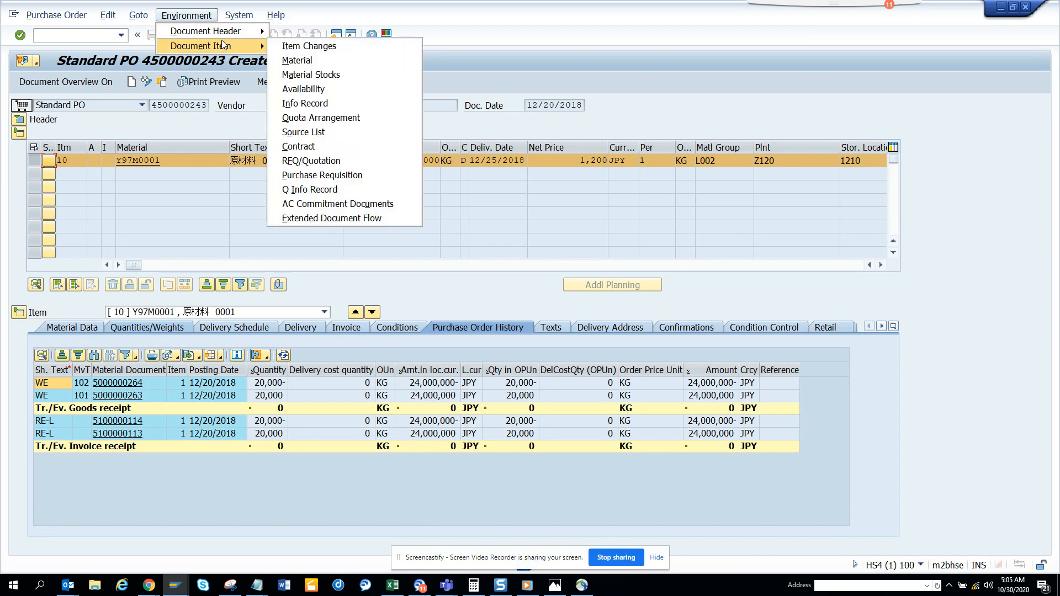
left_click(332, 217)
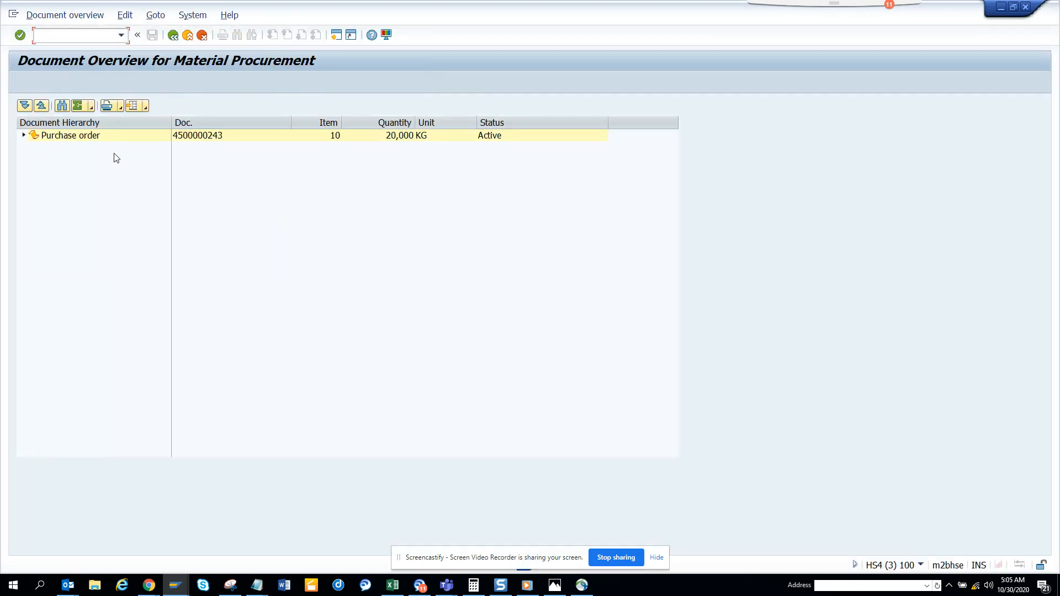
left_click(24, 135)
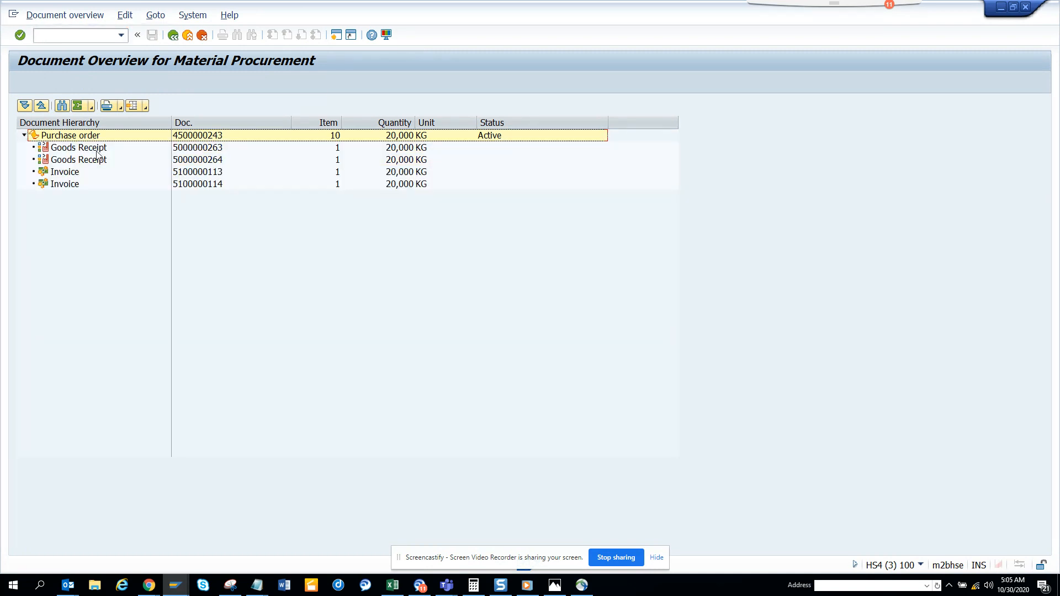
mouse_move(71, 189)
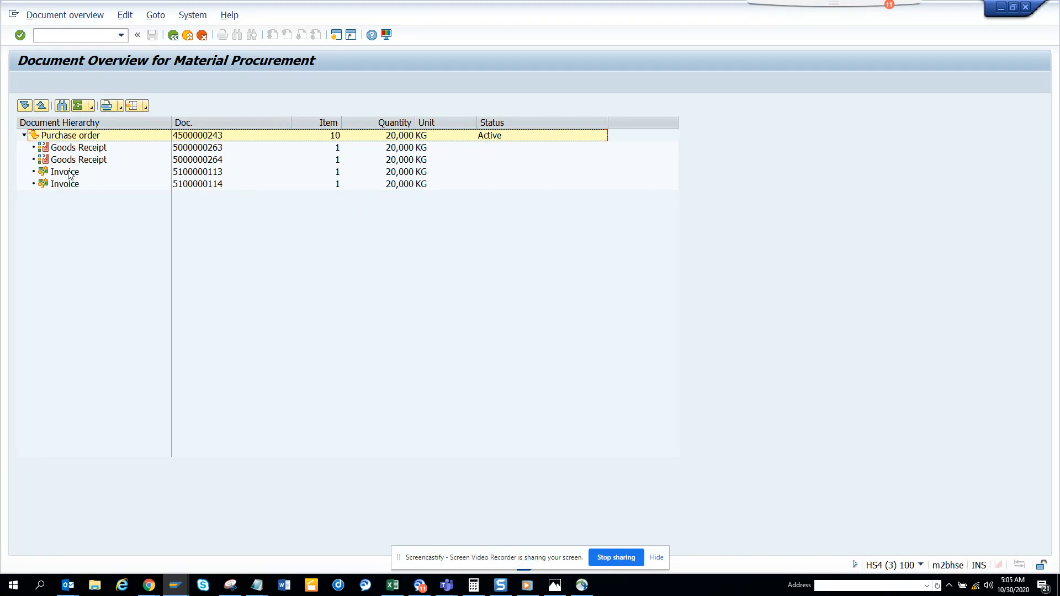
mouse_move(121, 89)
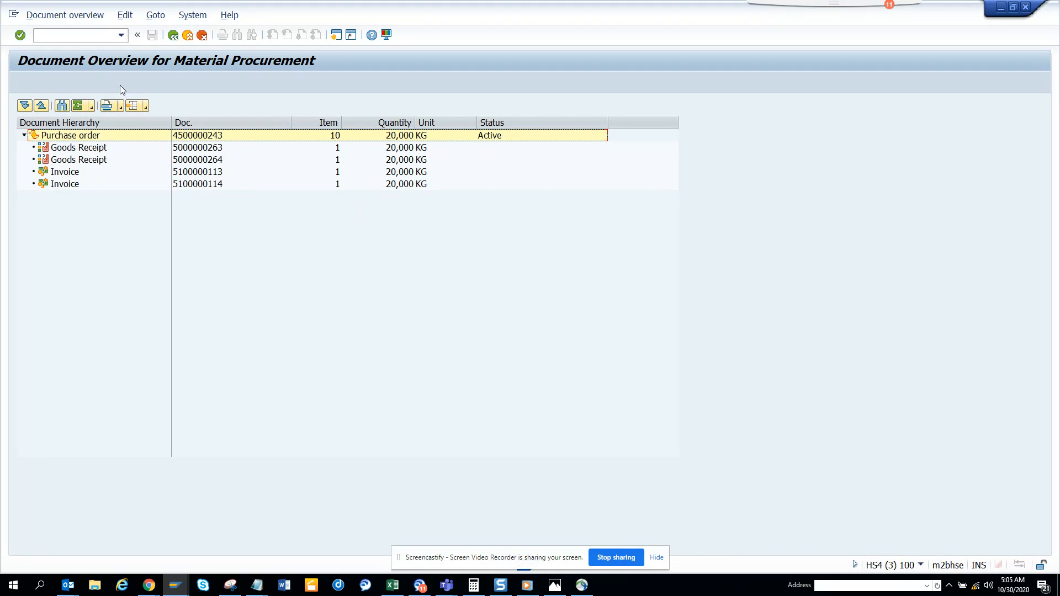
double_click(70, 135)
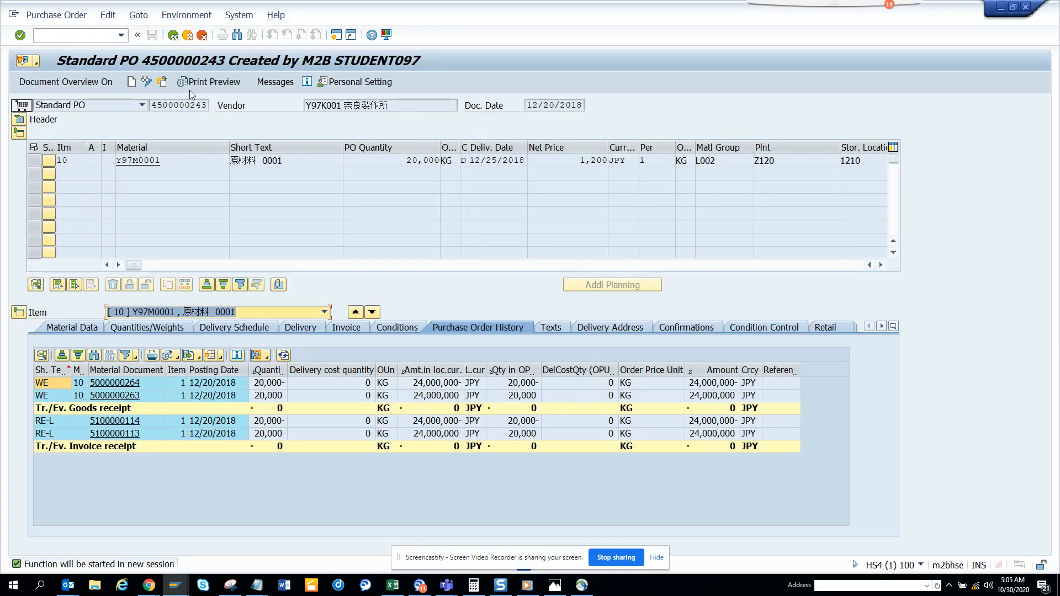
left_click(145, 80)
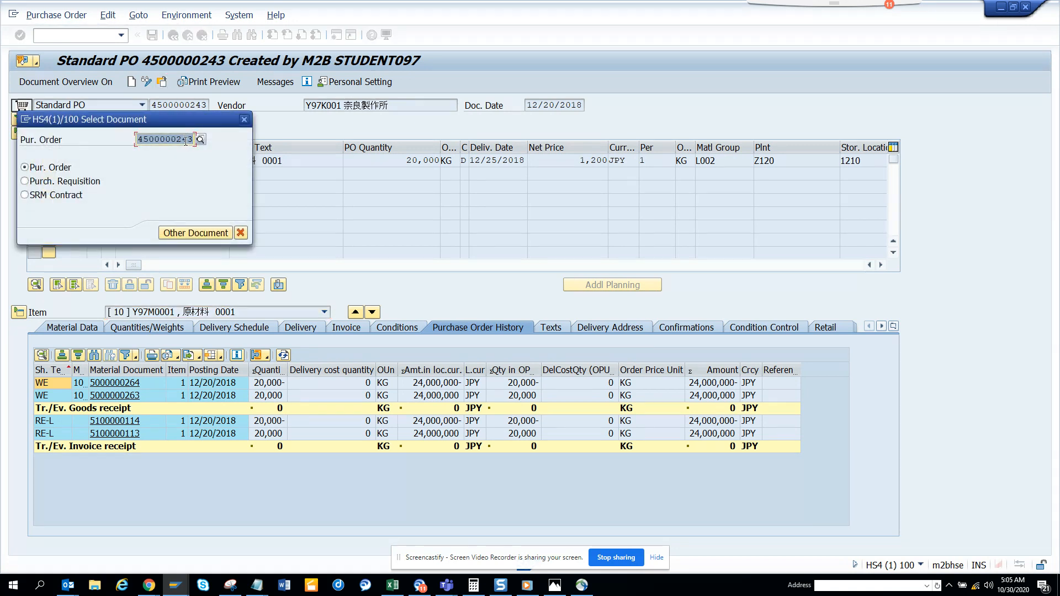
left_click(166, 139)
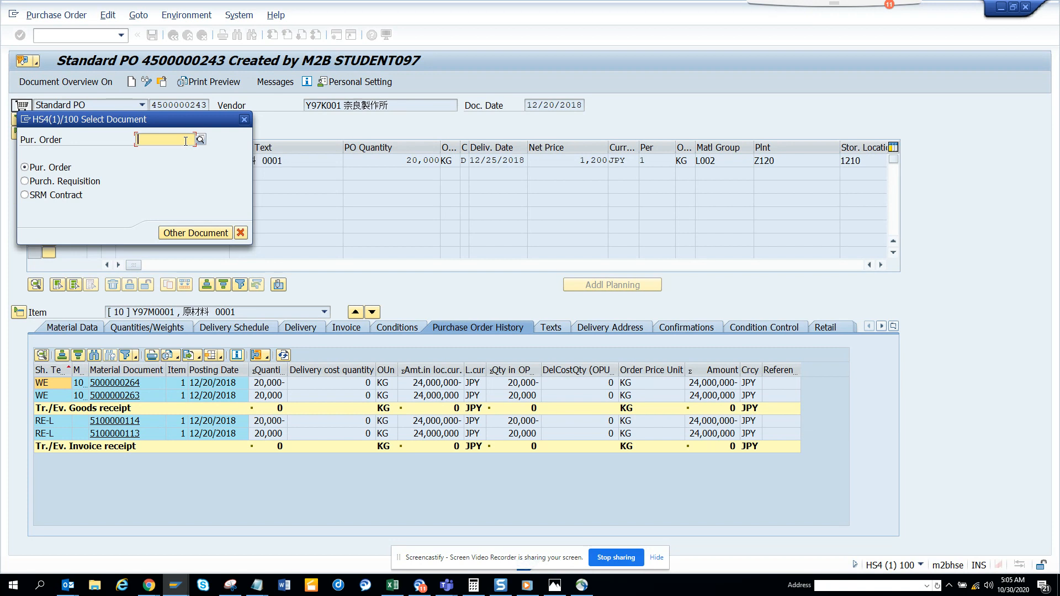
left_click(200, 140)
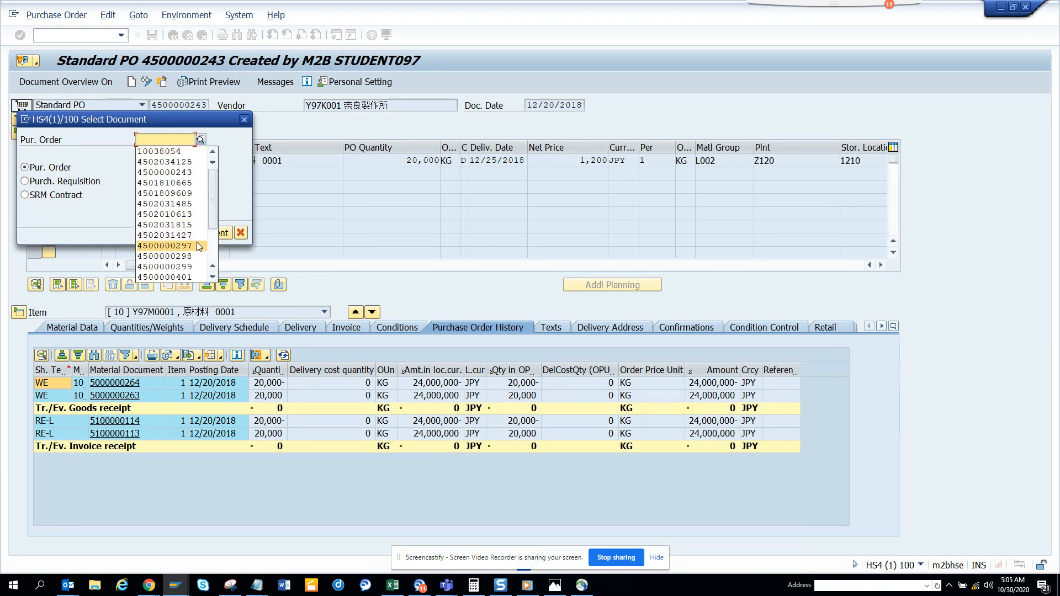
left_click(163, 245)
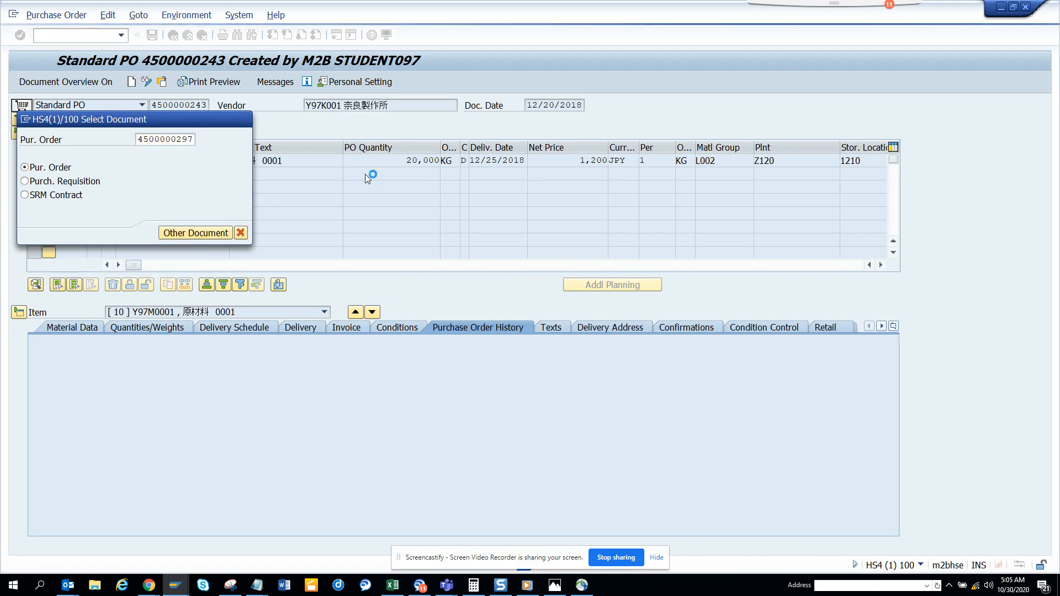
left_click(194, 233)
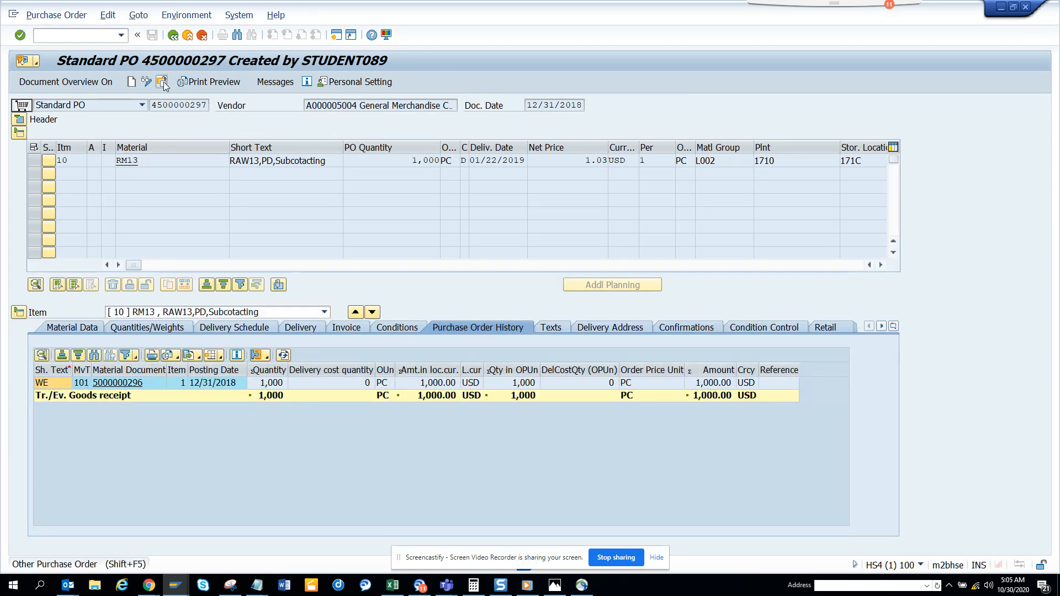
left_click(161, 82)
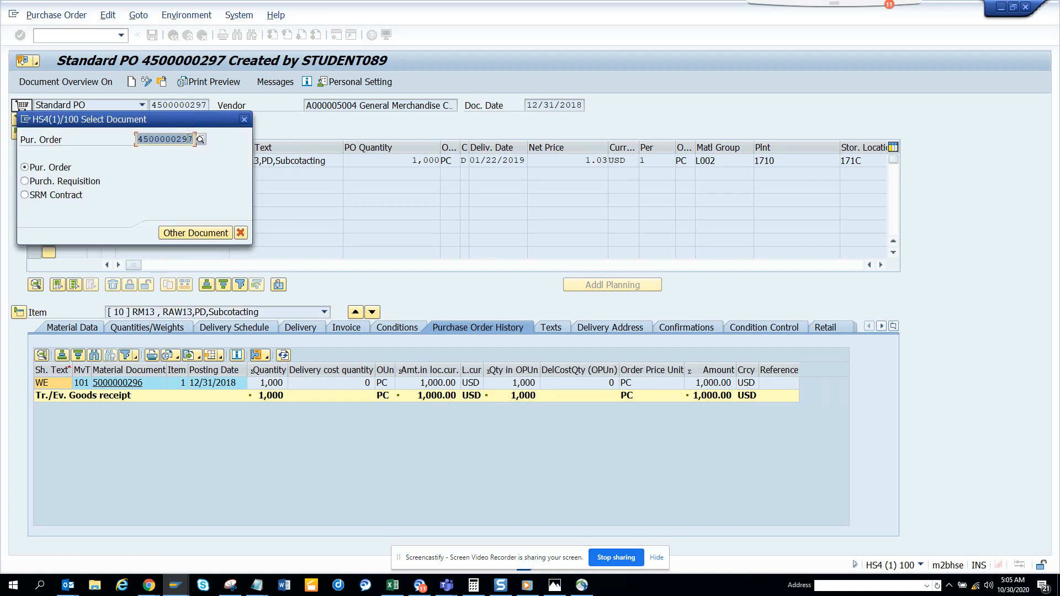
type("4500000298")
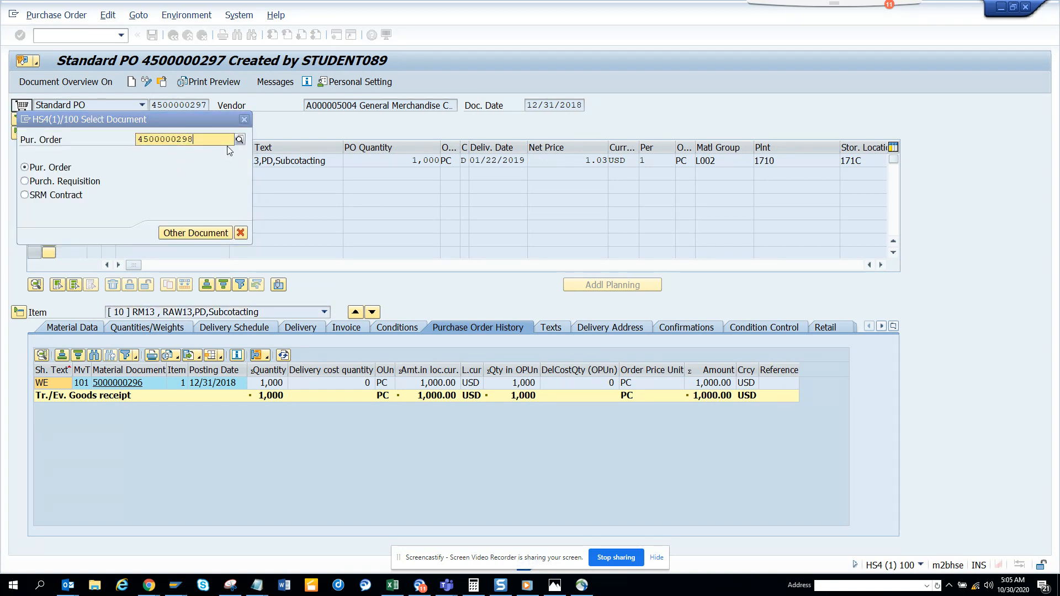
left_click(195, 233)
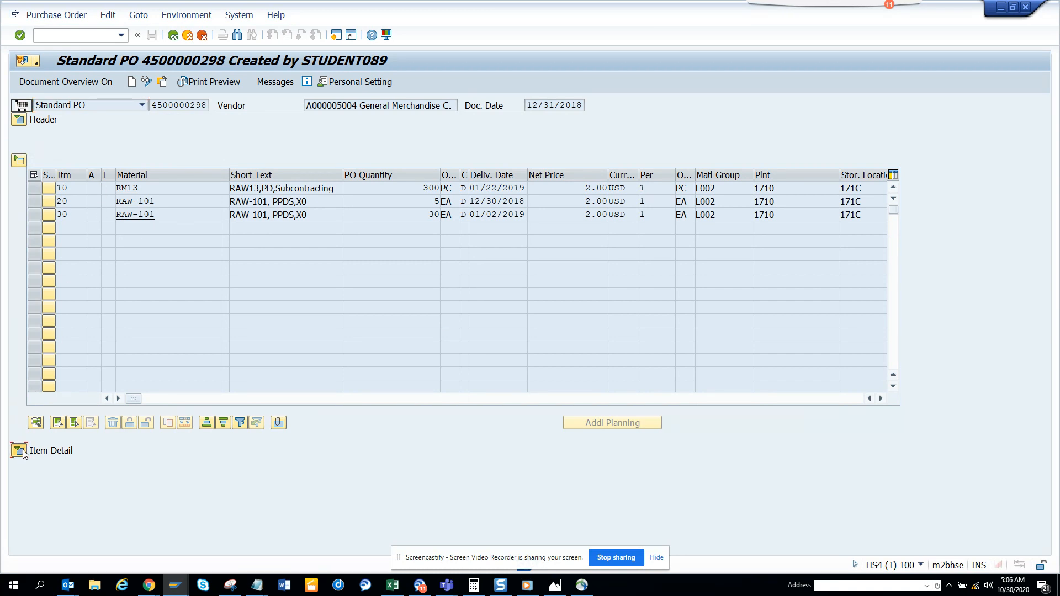
left_click(18, 451)
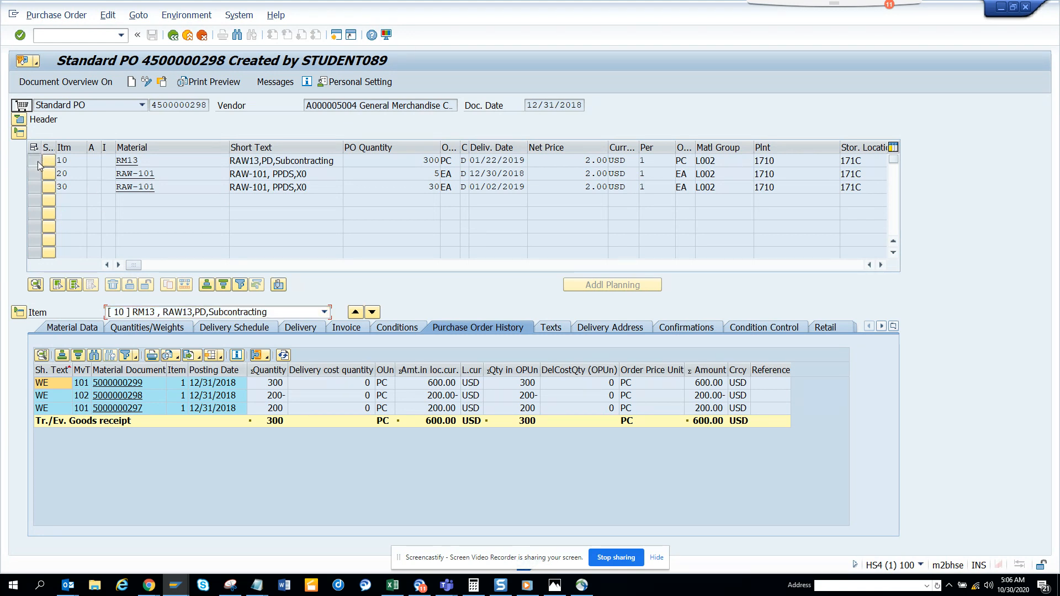
left_click(187, 14)
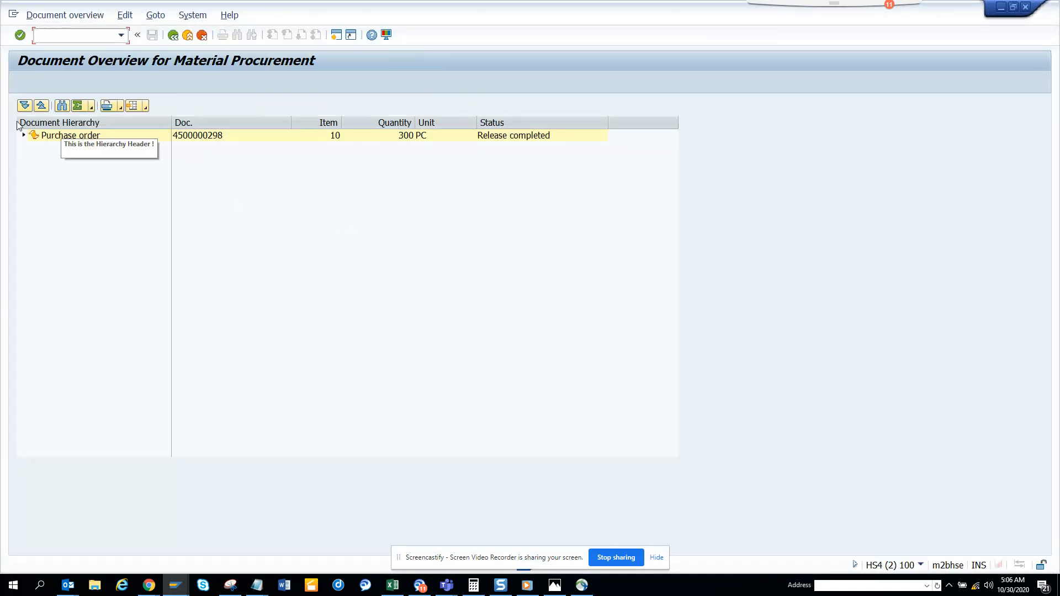
left_click(24, 134)
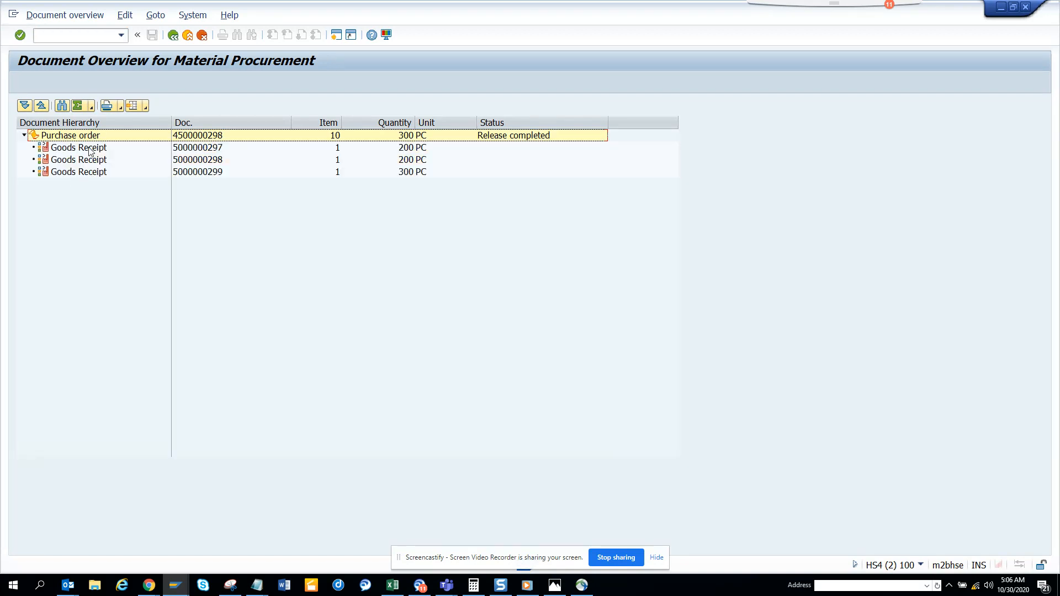
mouse_move(149, 77)
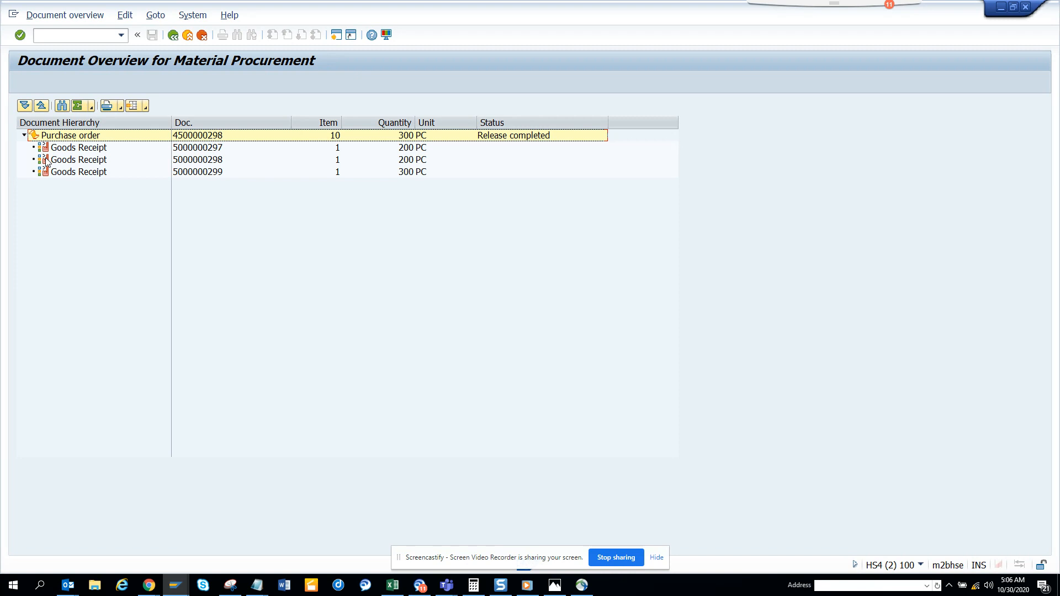
left_click(197, 159)
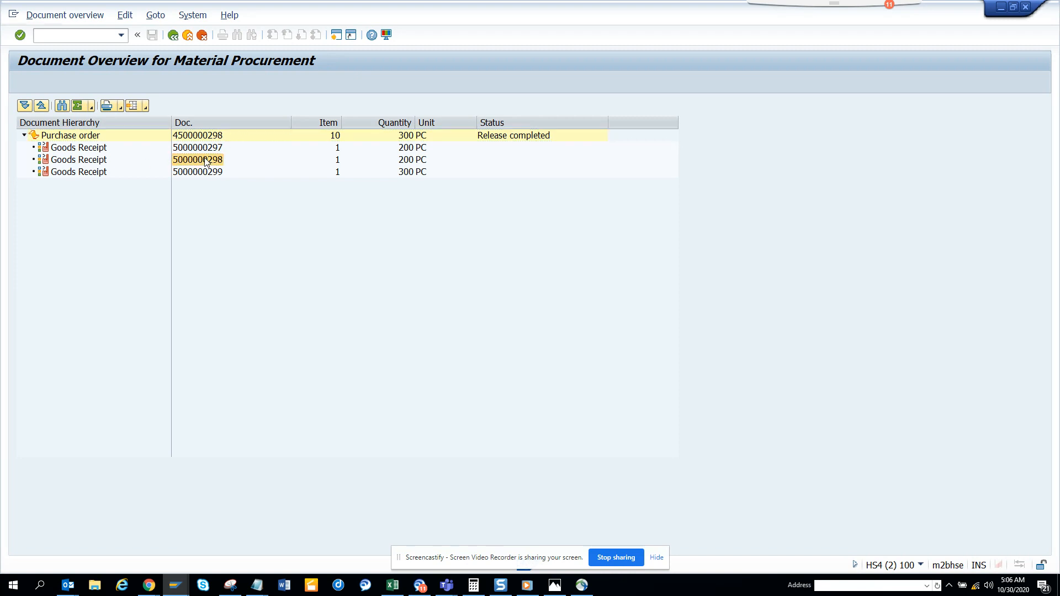
double_click(198, 159)
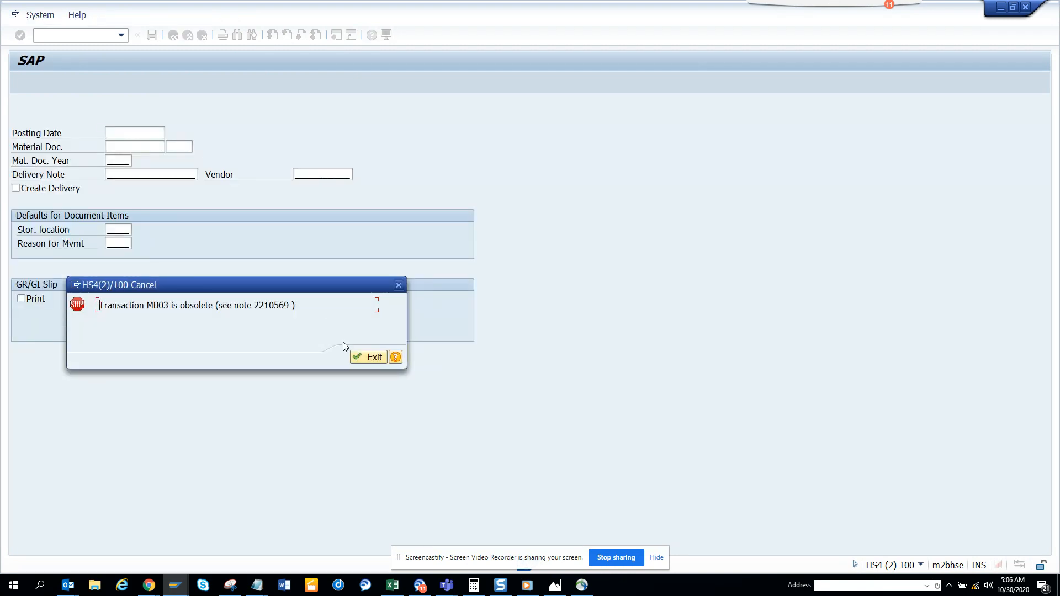
mouse_move(366, 357)
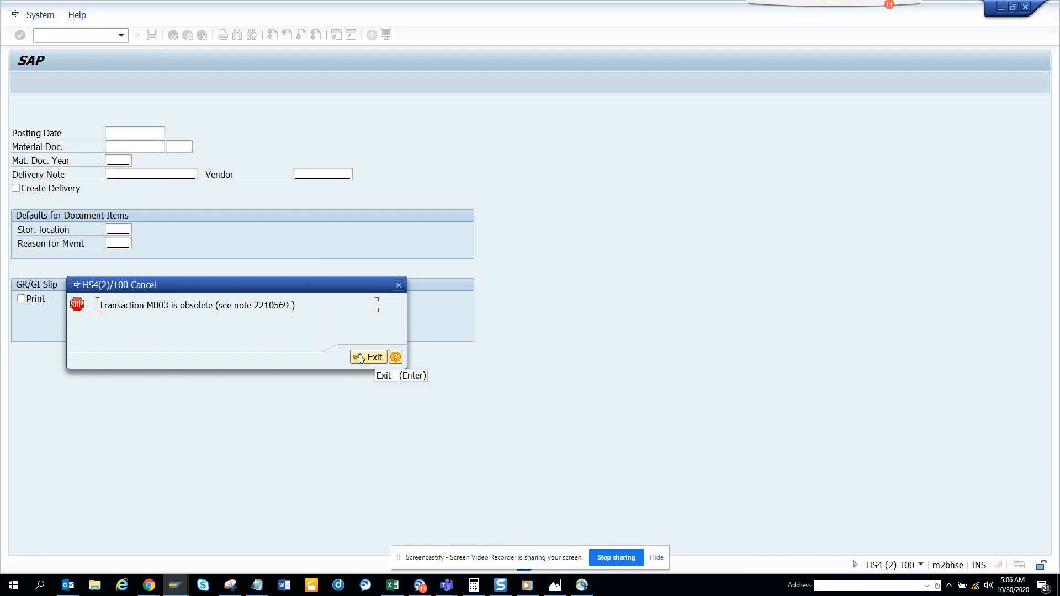
left_click(369, 357)
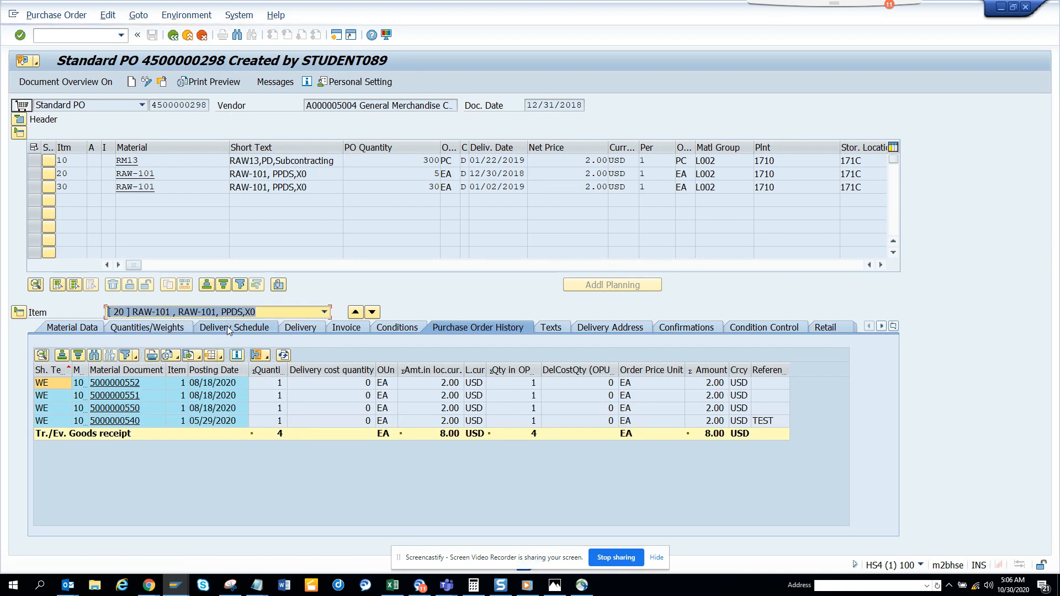
- Move to item 30 (RAW-101), whose history shows a 20 EA receipt and its reversal
left_click(323, 312)
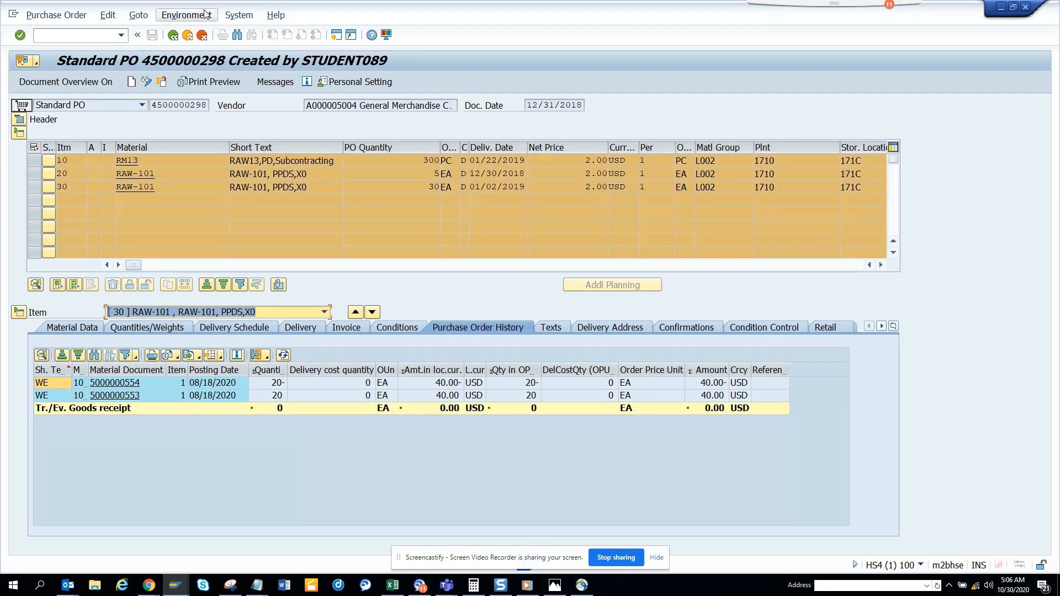
left_click(186, 14)
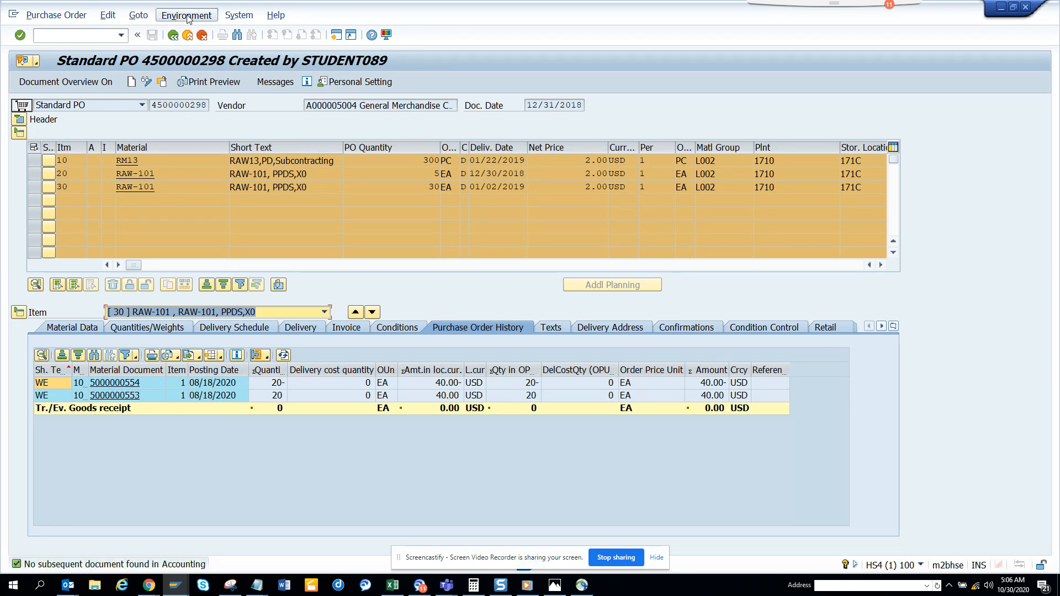
left_click(186, 15)
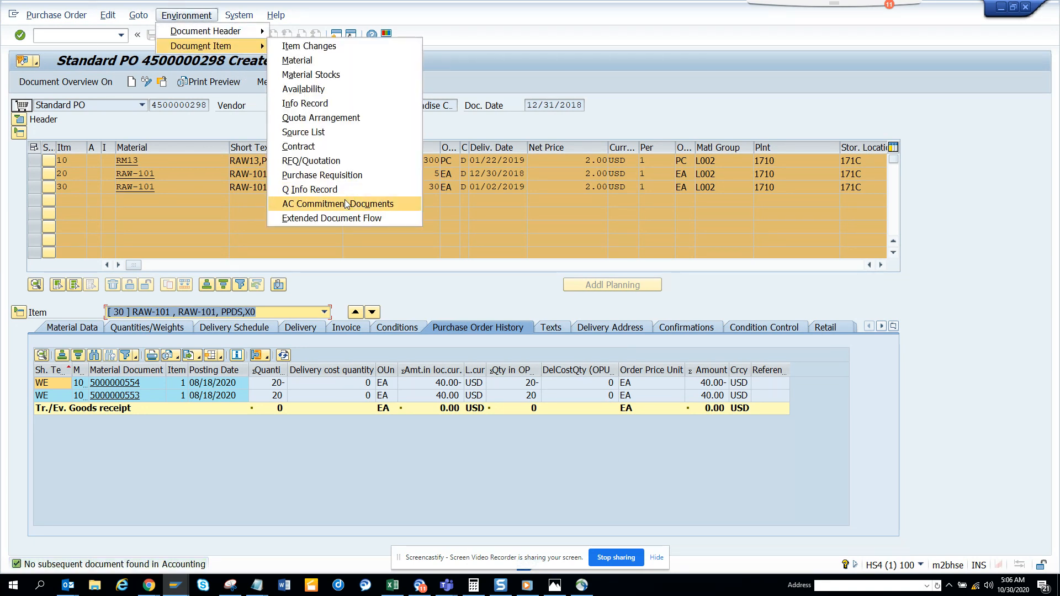
- Launch the extended document flow for item 30 in a separate session and return to ME23N
left_click(337, 203)
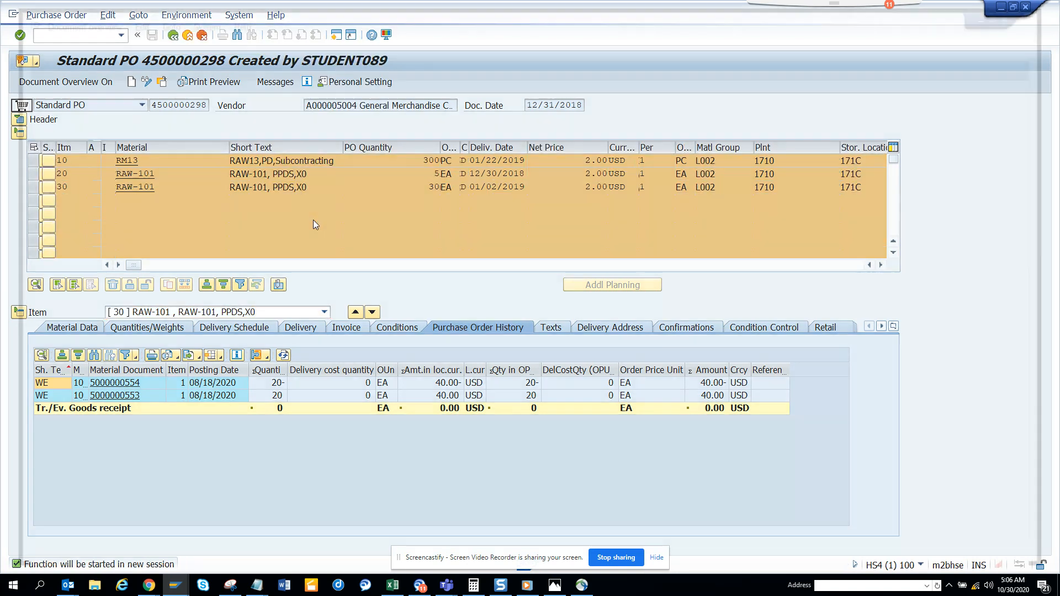
left_click(65, 81)
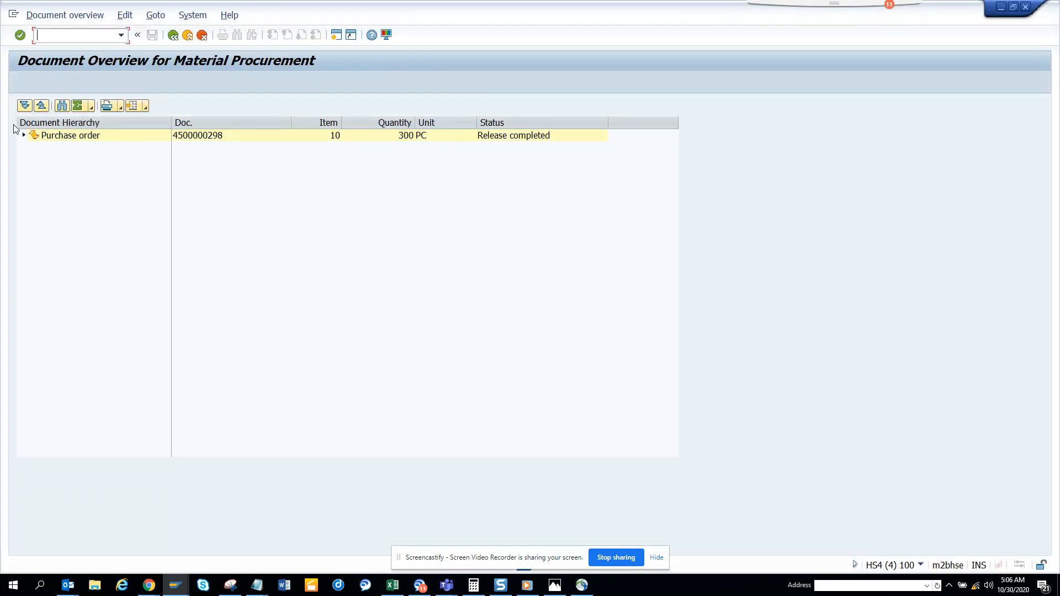
left_click(24, 134)
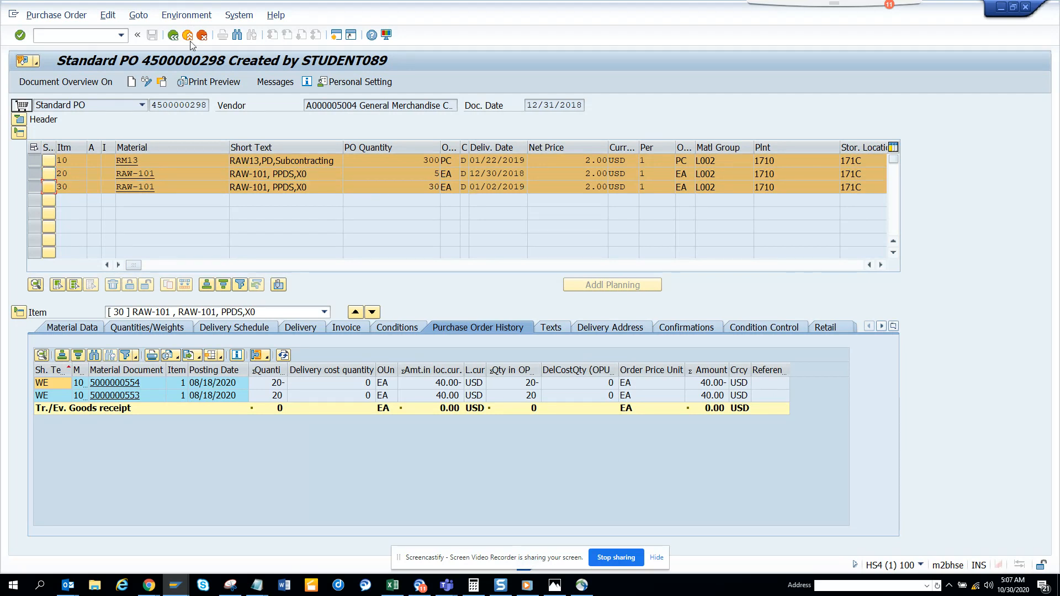
left_click(187, 15)
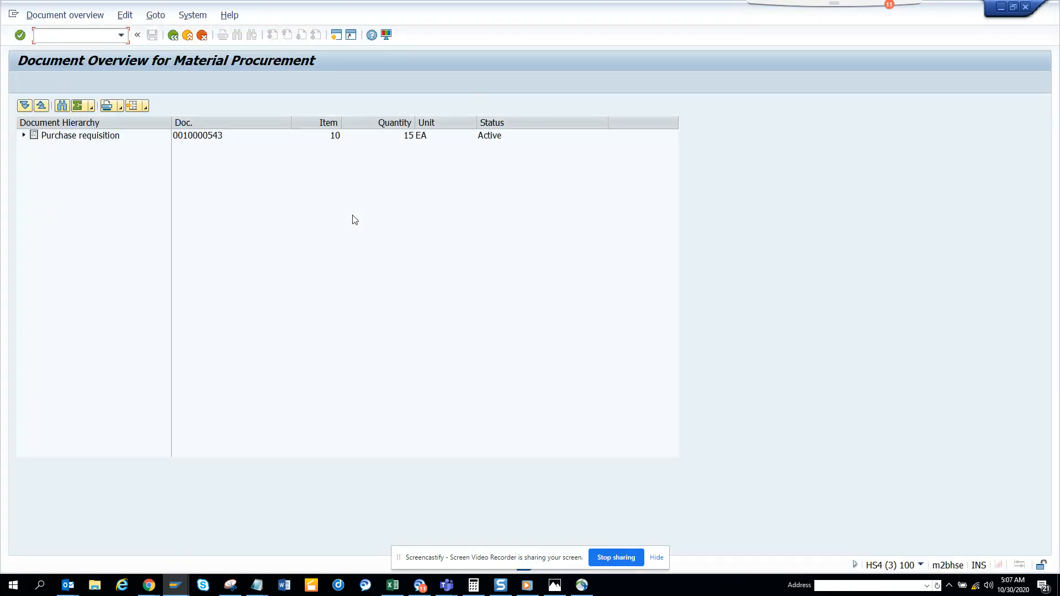
left_click(23, 134)
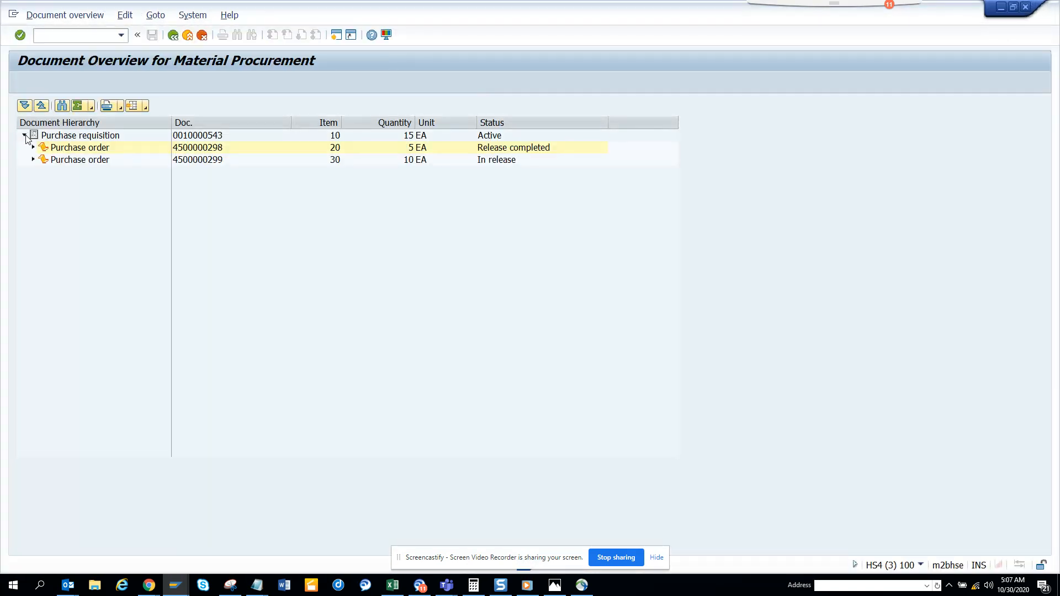
left_click(80, 135)
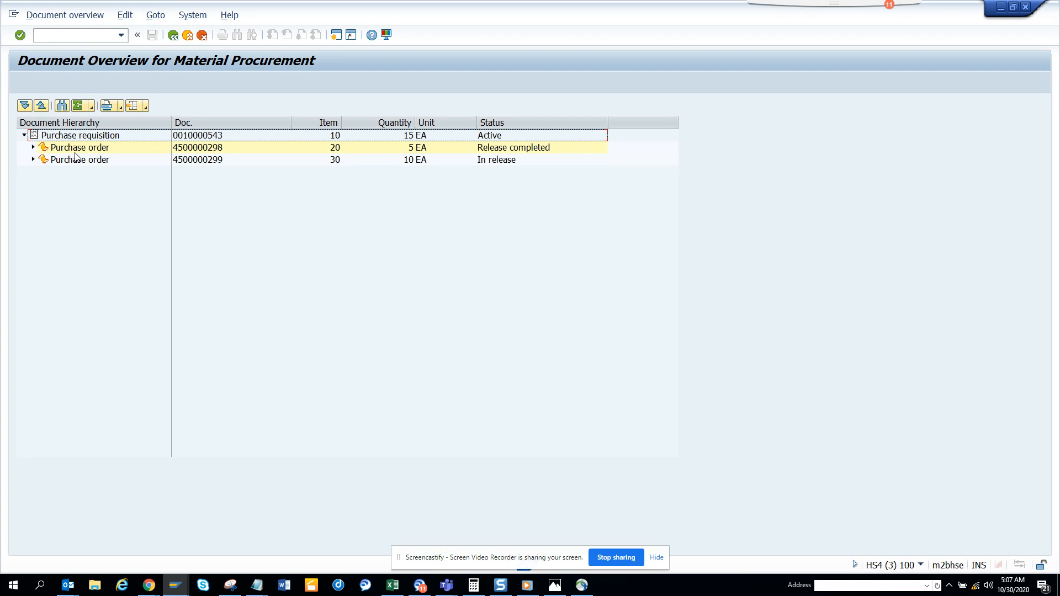
mouse_move(99, 171)
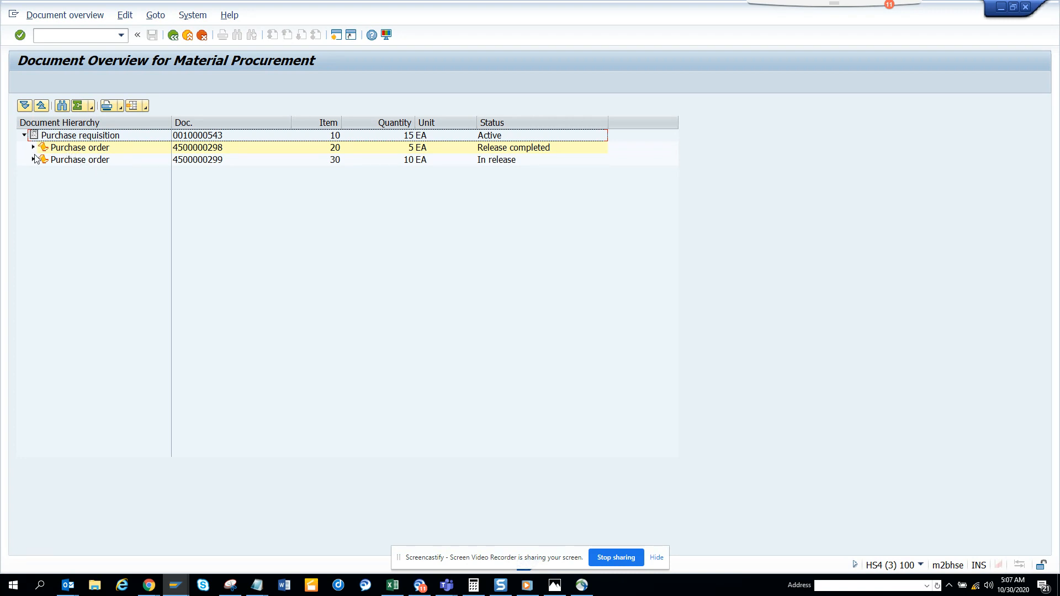
left_click(32, 147)
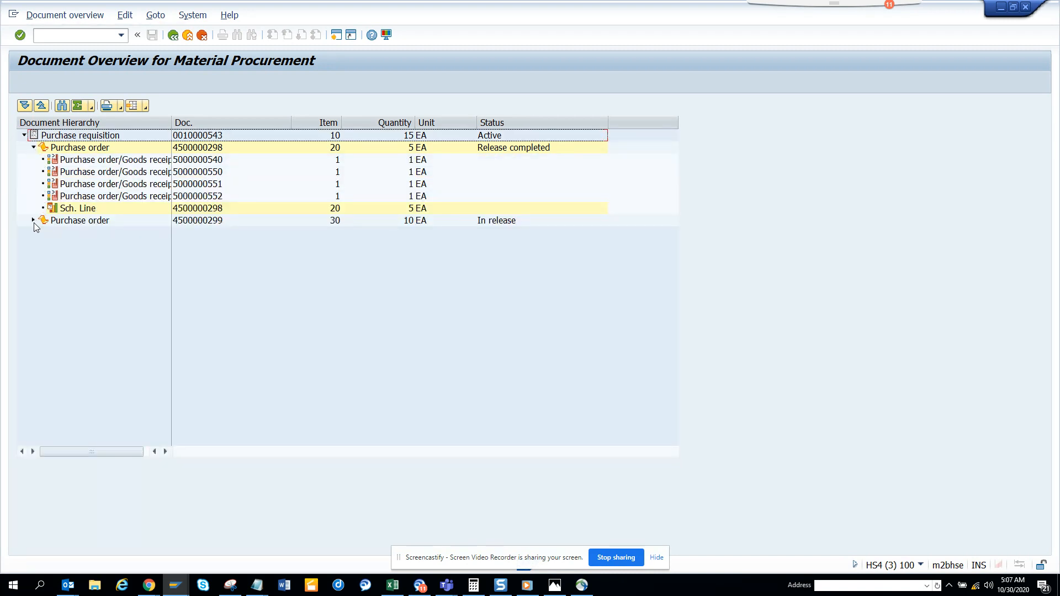
left_click(32, 221)
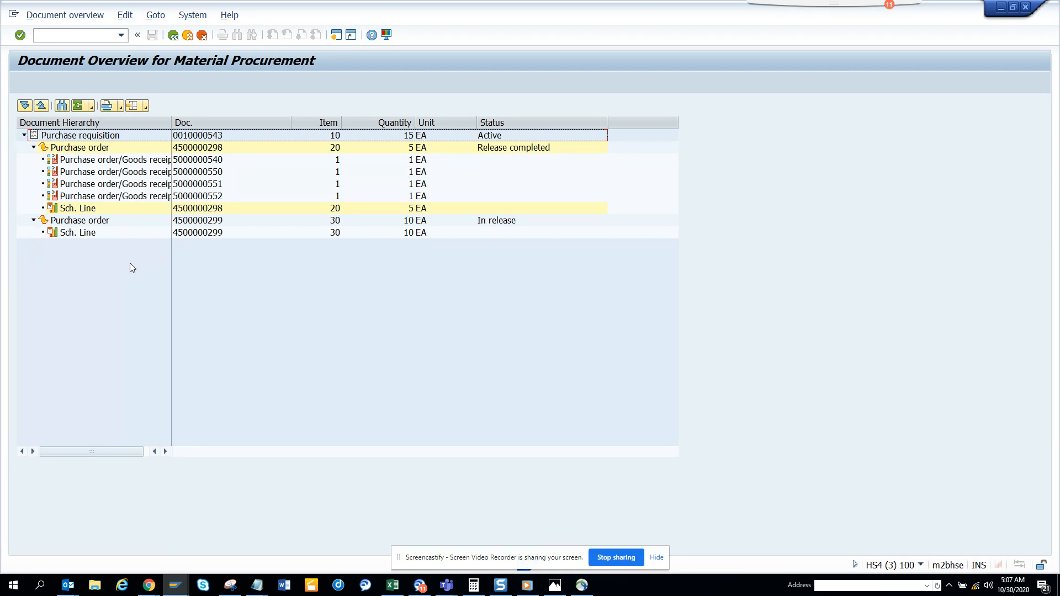
mouse_move(179, 77)
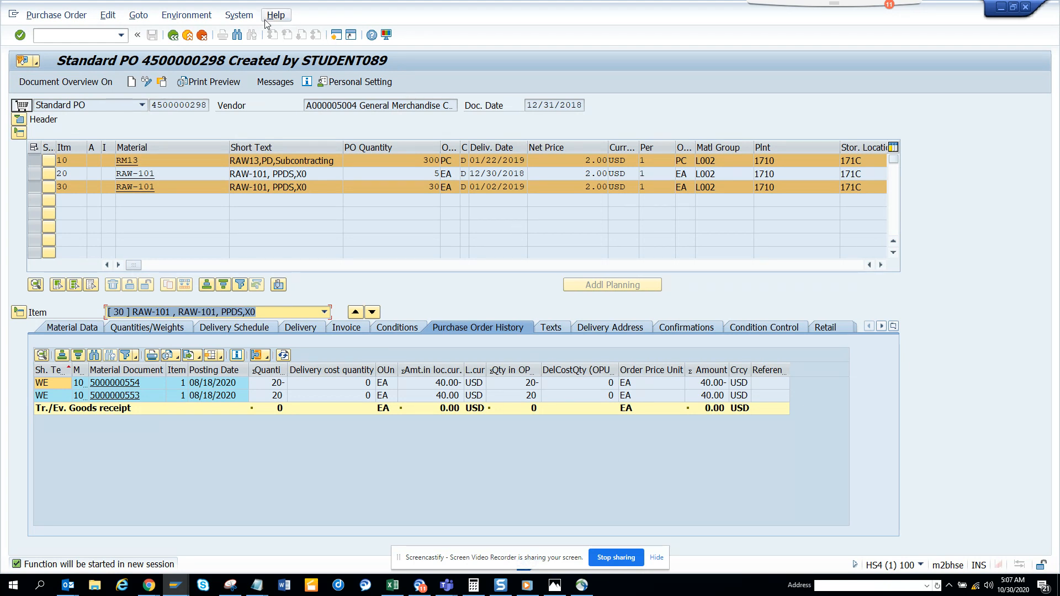
left_click(187, 14)
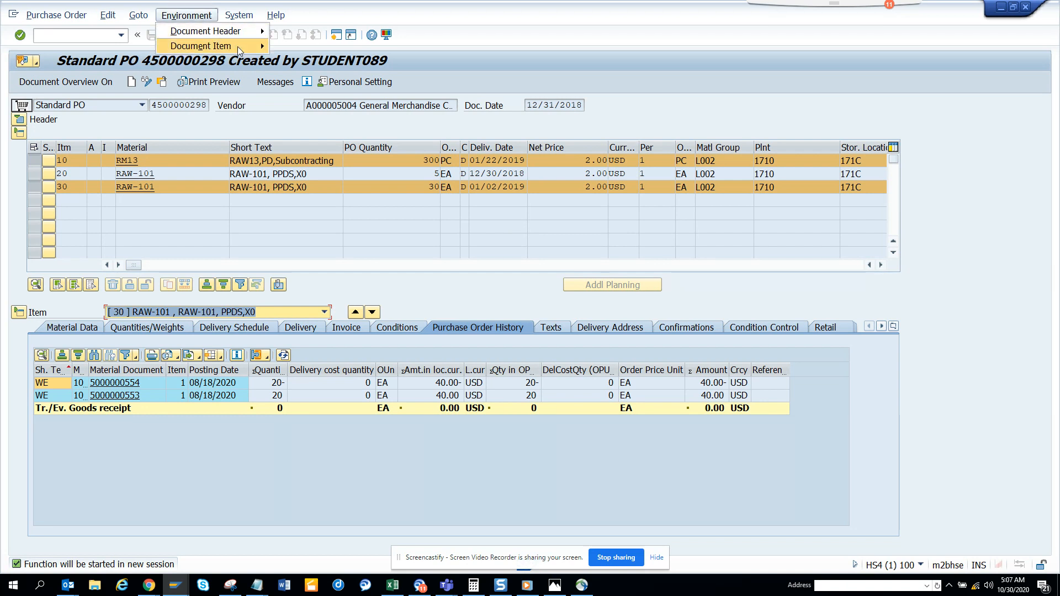
mouse_move(201, 45)
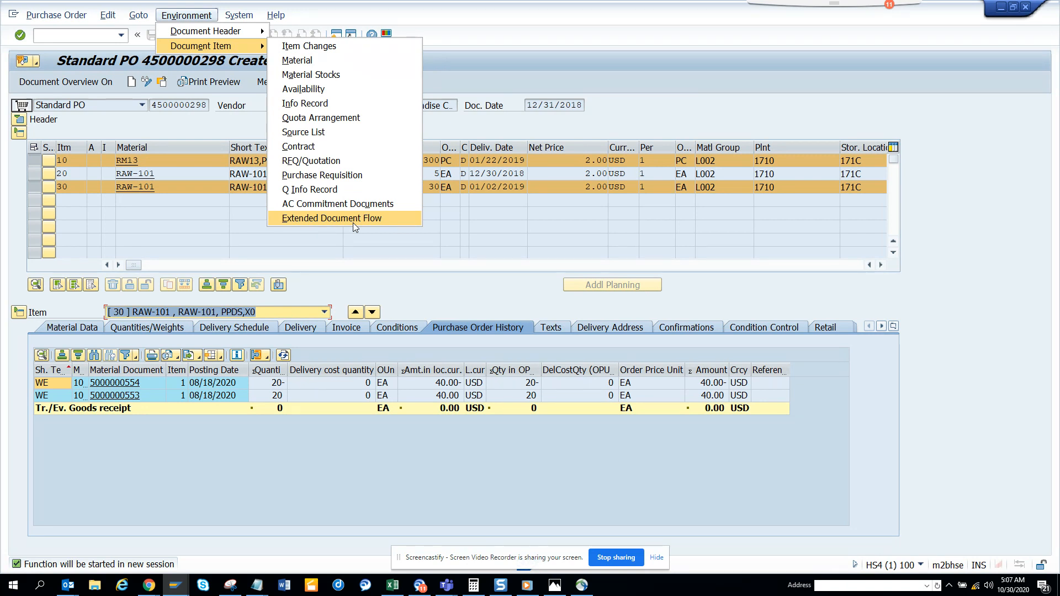
mouse_move(427, 359)
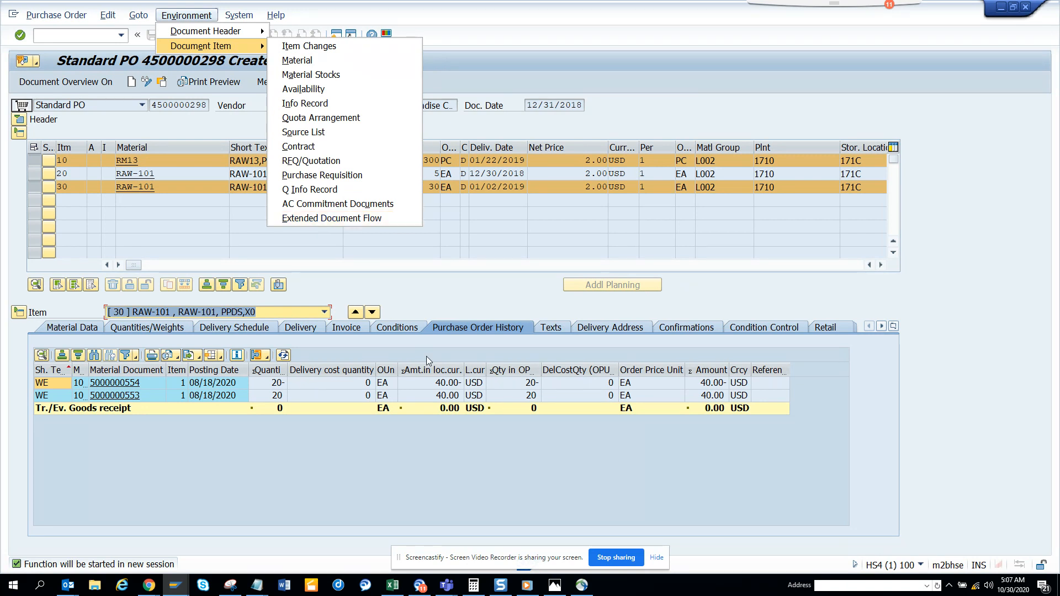